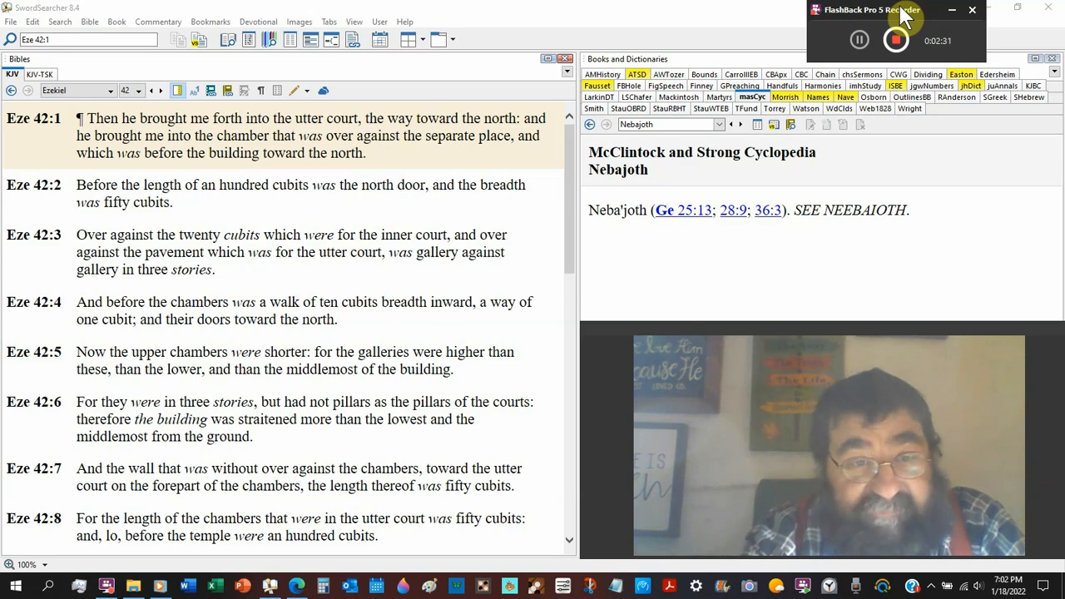
{"action": "mouse_move", "coordinate": [420, 125]}
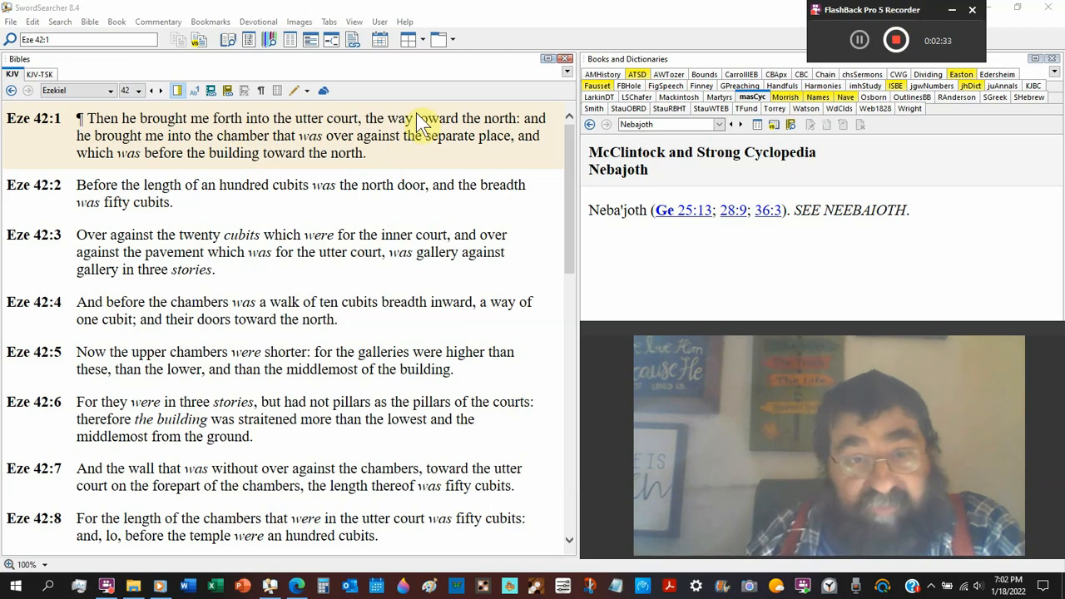
{"action": "scroll", "scroll_direction": "down", "scroll_amount": 3}
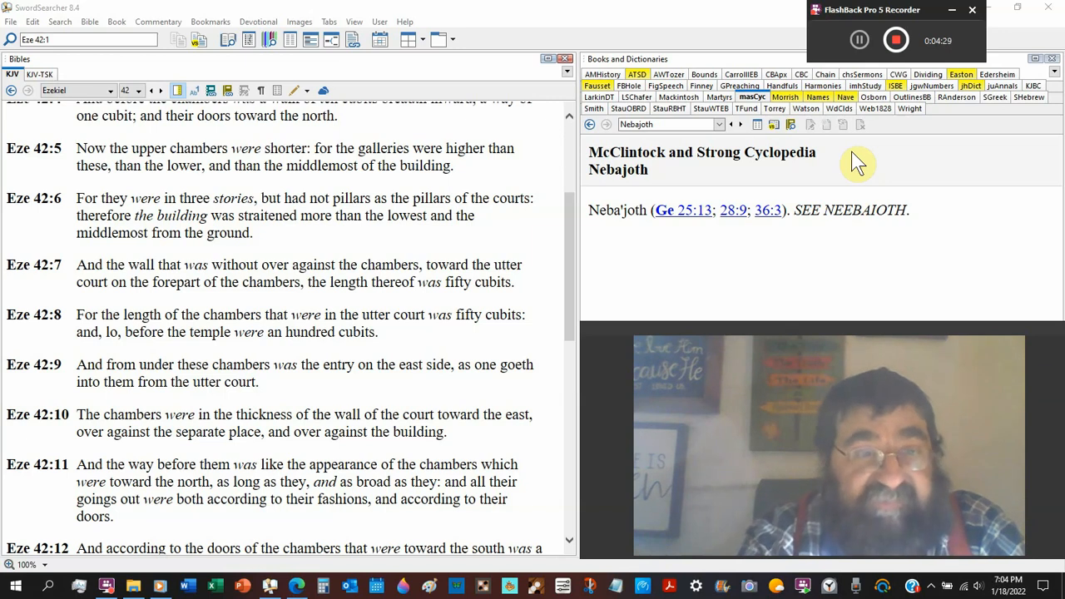
{"action": "scroll", "scroll_direction": "down", "scroll_amount": 3}
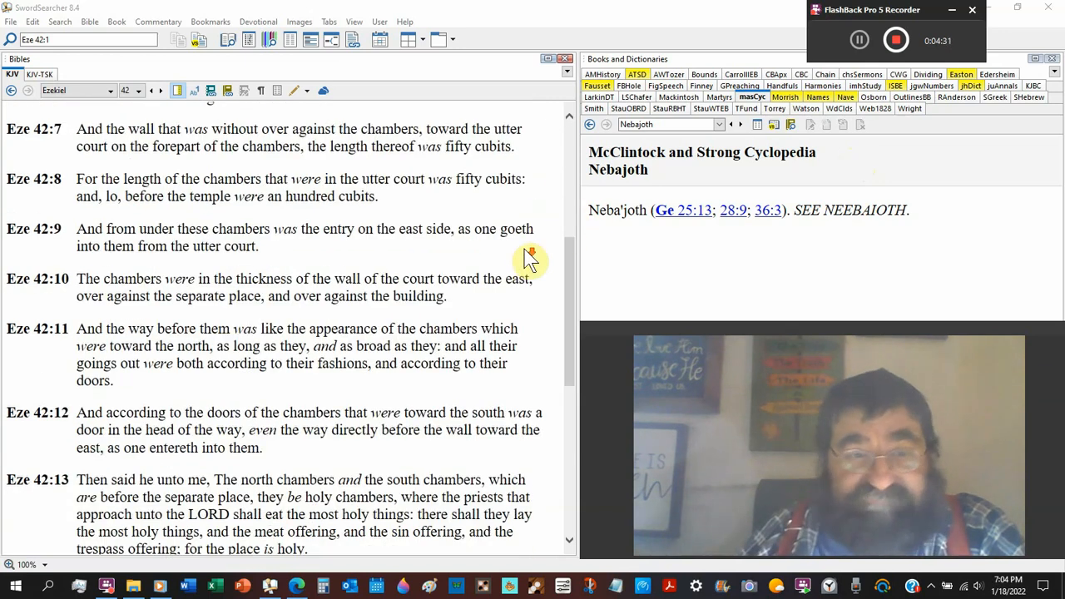
{"action": "scroll", "scroll_direction": "down", "scroll_amount": 3}
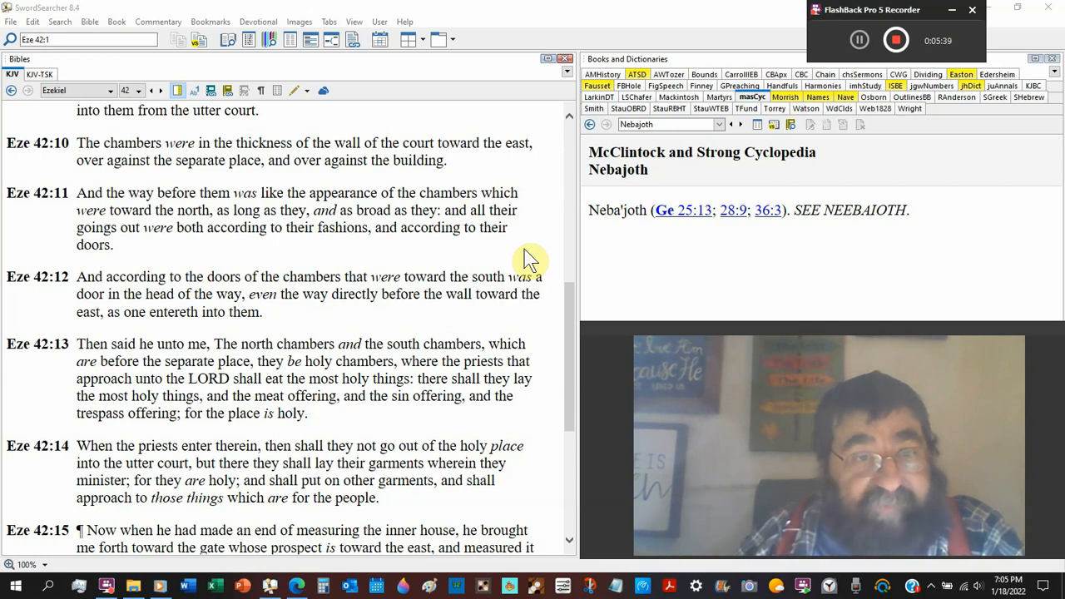
{"action": "scroll", "scroll_direction": "down", "scroll_amount": 3}
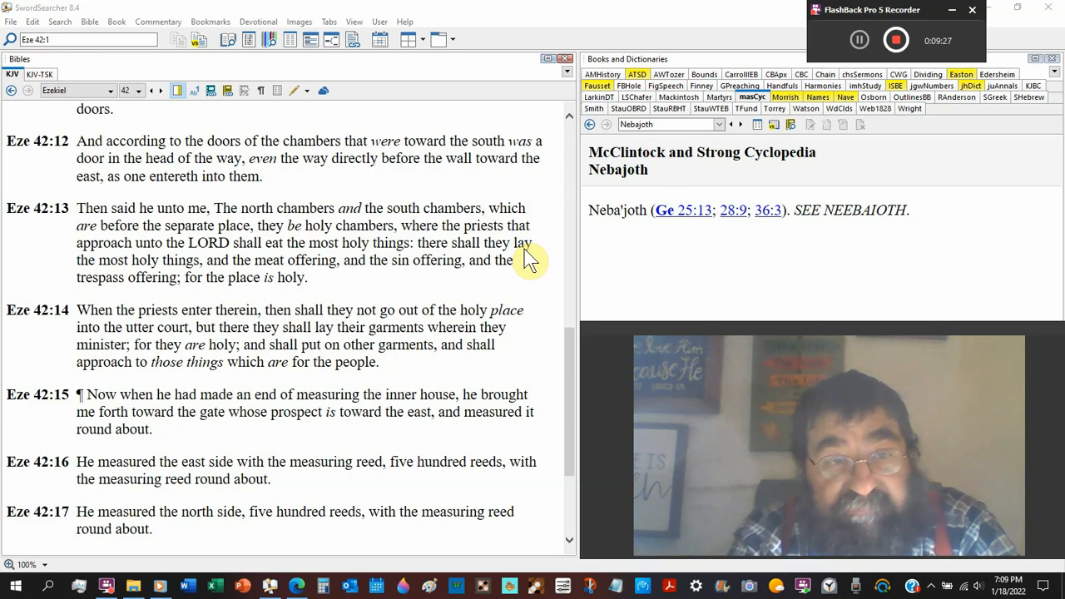
{"action": "scroll", "scroll_direction": "down", "scroll_amount": 3}
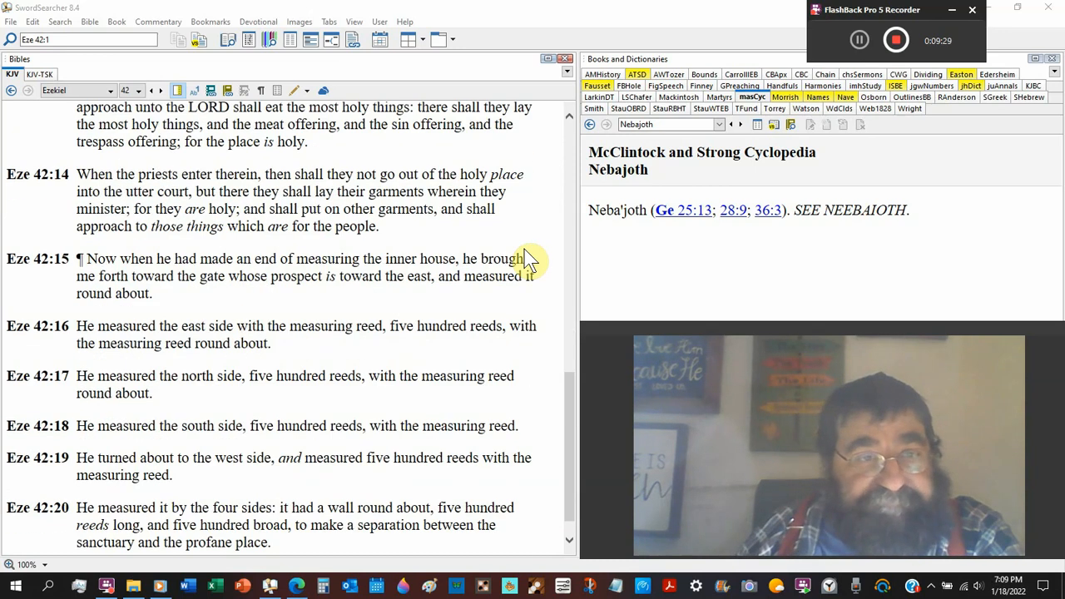